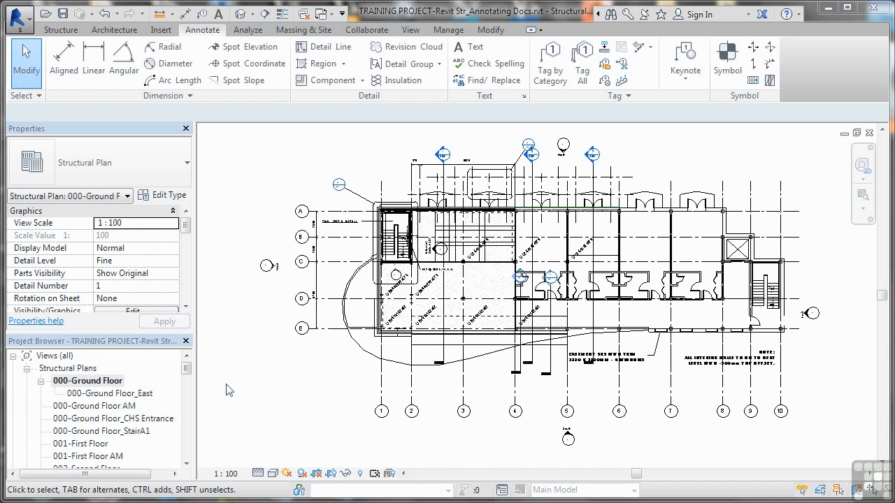
mouse_move(82, 386)
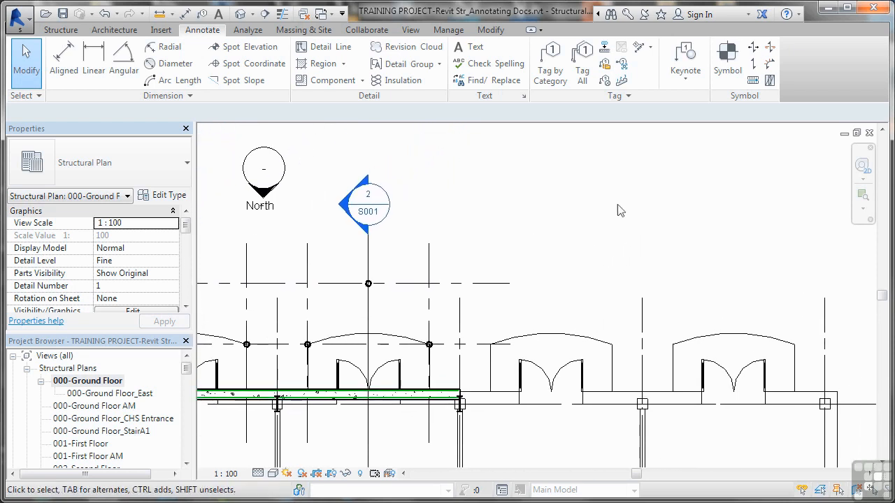
mouse_move(638, 204)
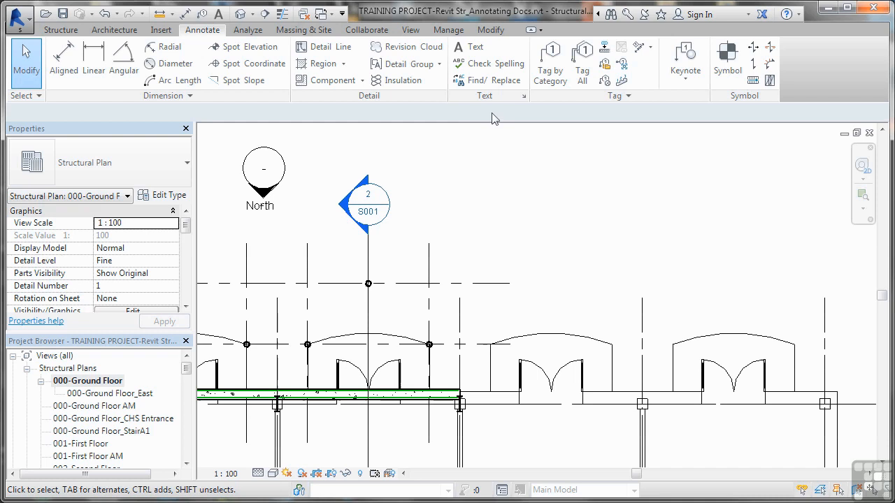
- Place a text note right of section marker S001 and format it as a numbered list
click(469, 47)
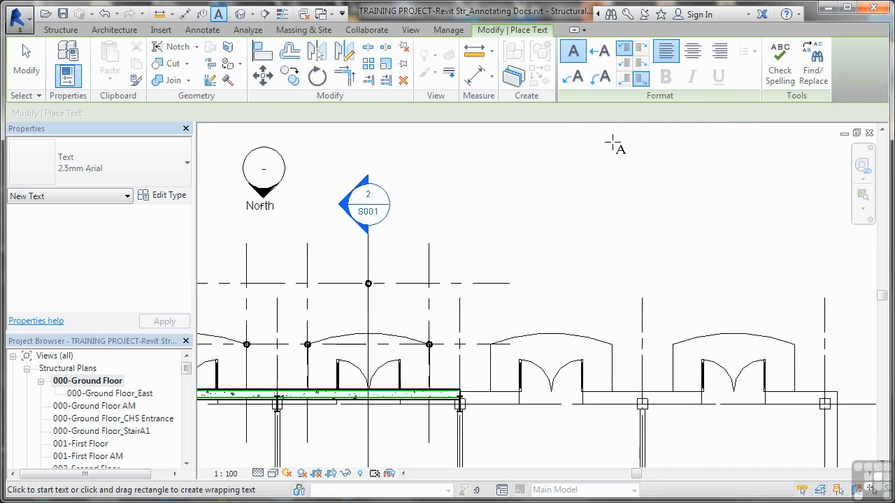
mouse_move(497, 214)
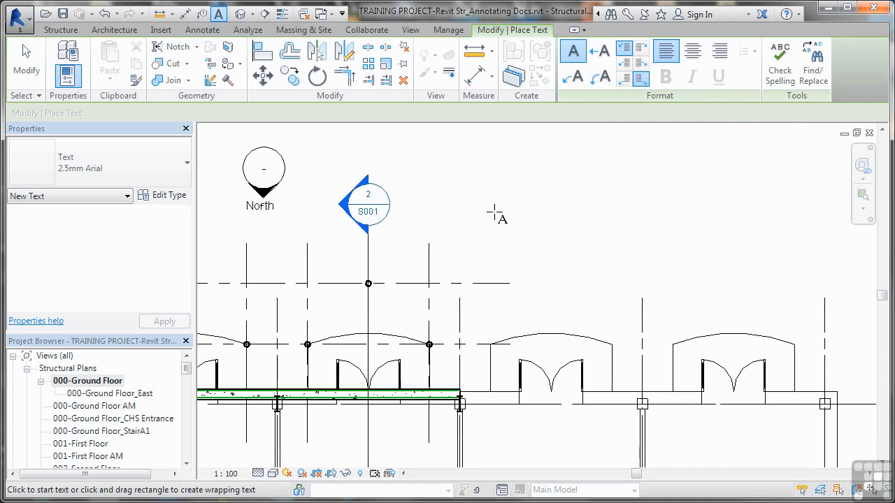
click(491, 208)
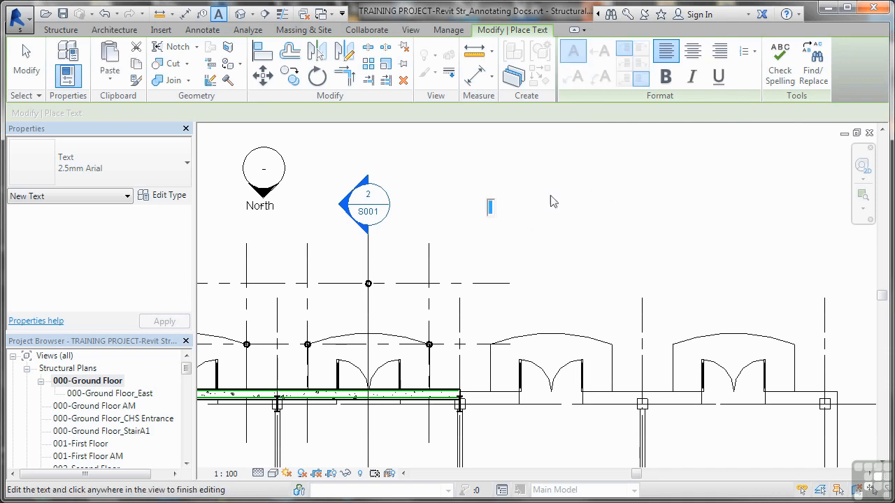
click(747, 51)
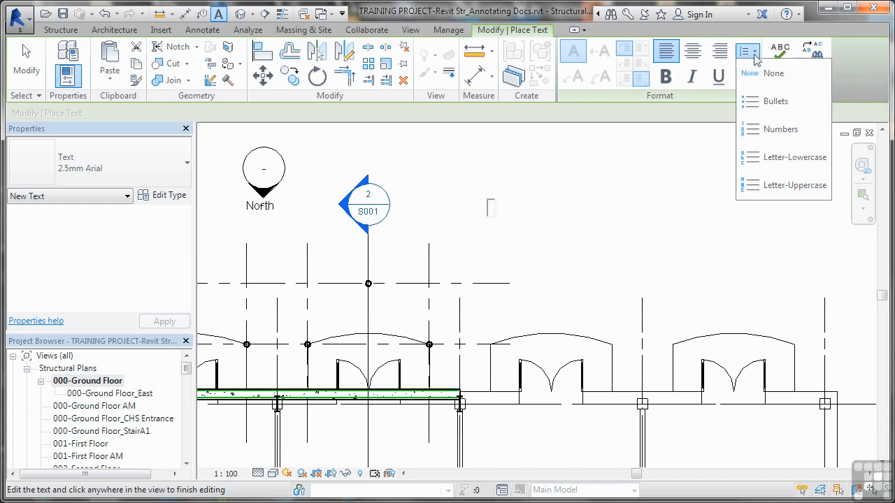
mouse_move(774, 73)
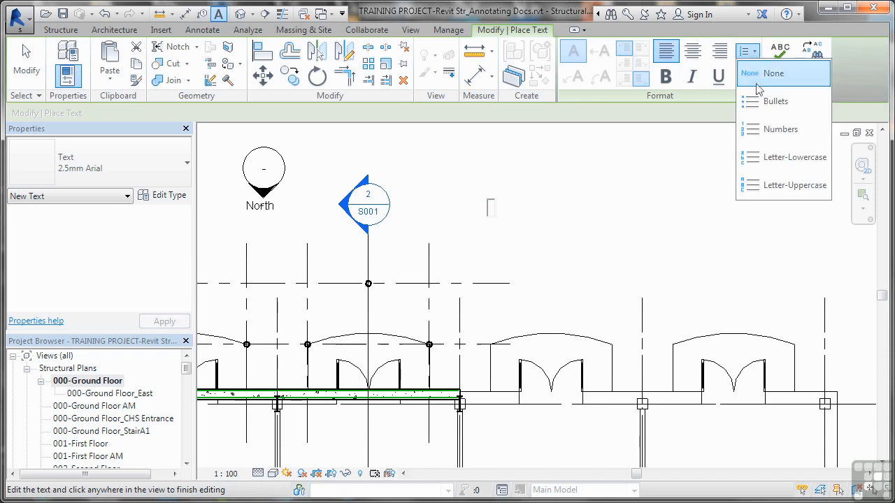
click(781, 129)
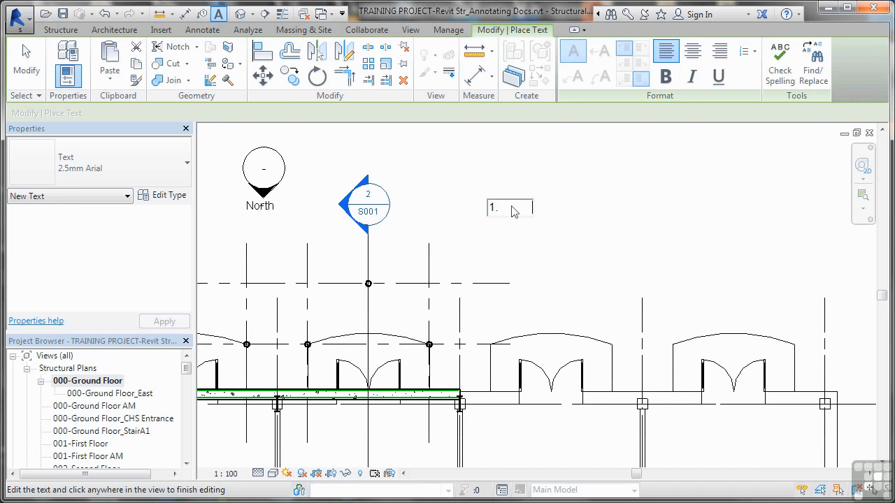
mouse_move(535, 214)
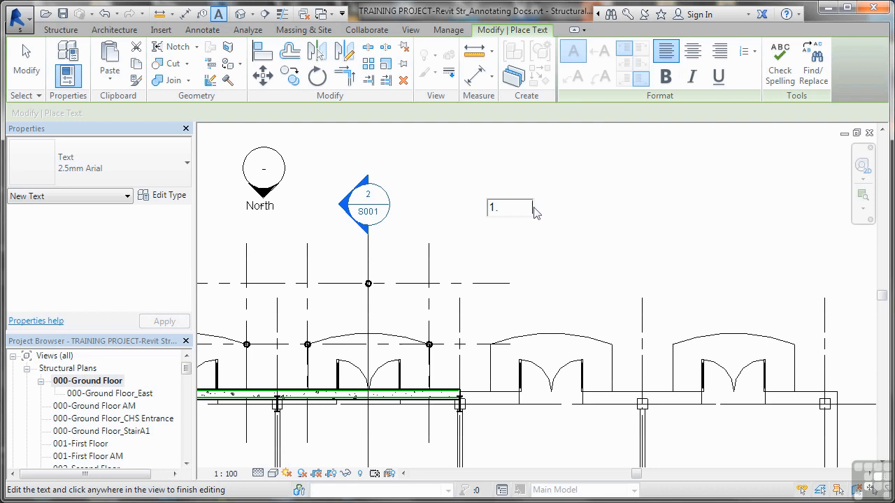
mouse_move(604, 222)
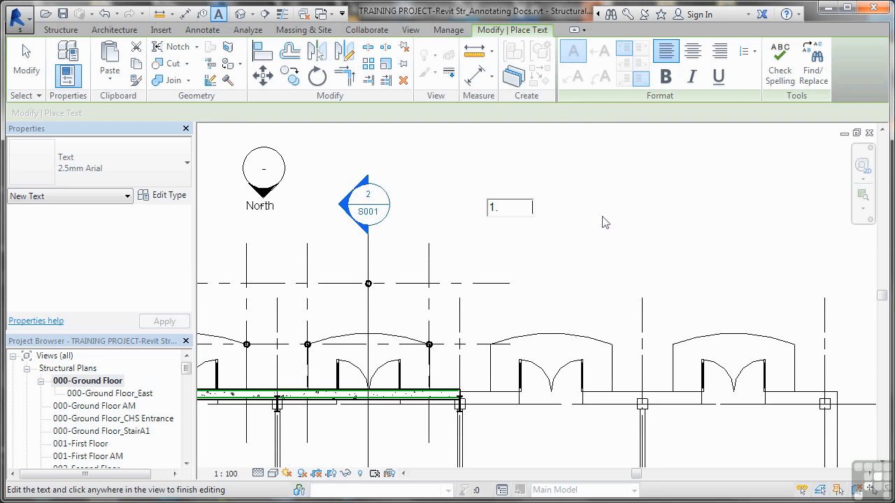
- Type 'CHS sections to support balconies.' and 'Check position before construction.' as numbered lines
text(CHS s)
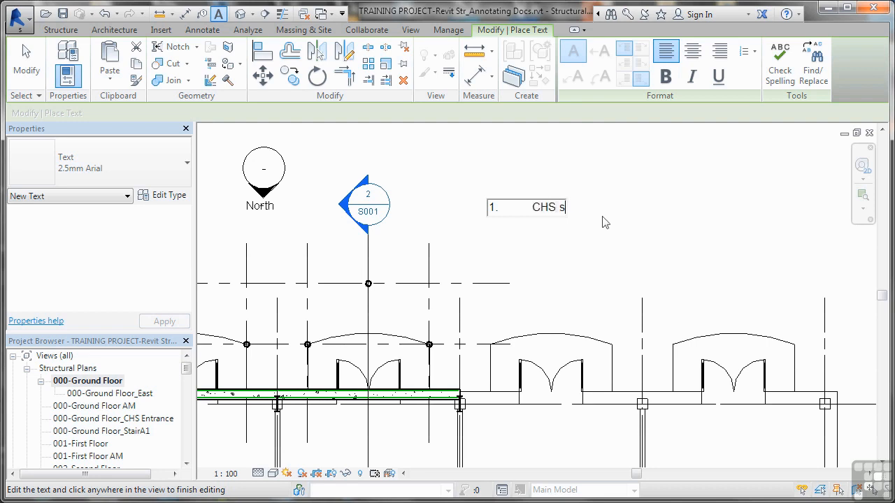
text(ections to support b)
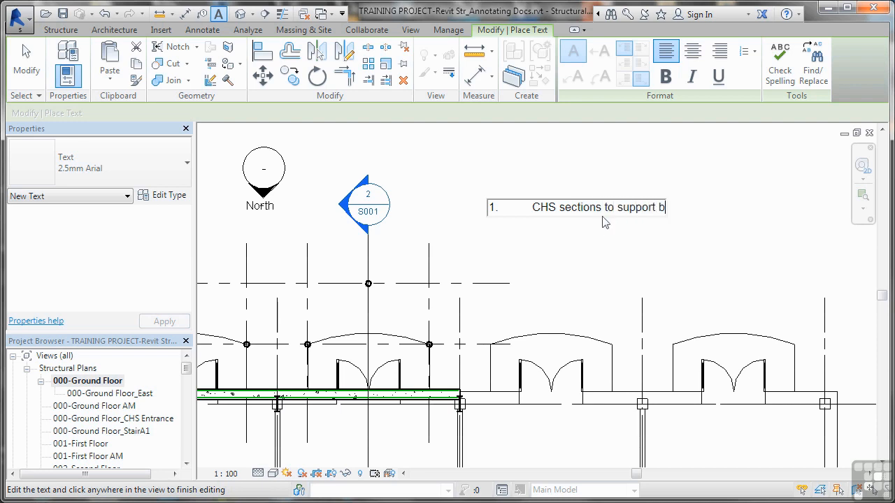
text(alconies.)
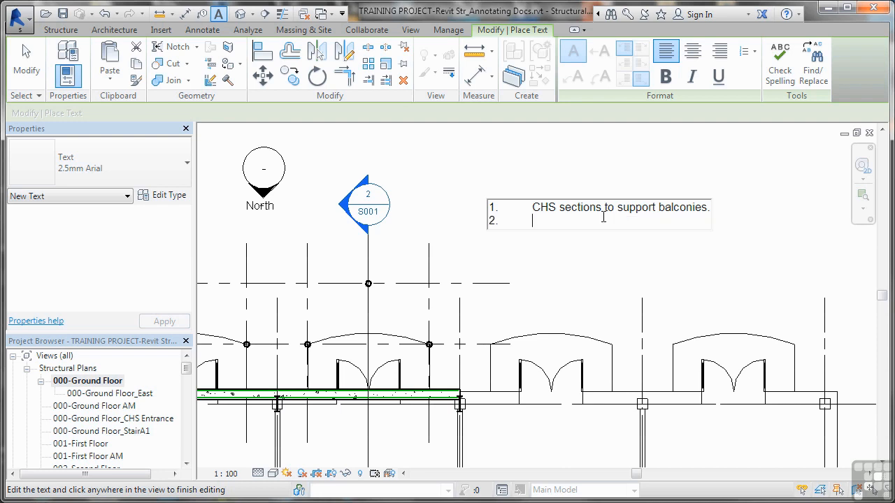
text(Check position before con)
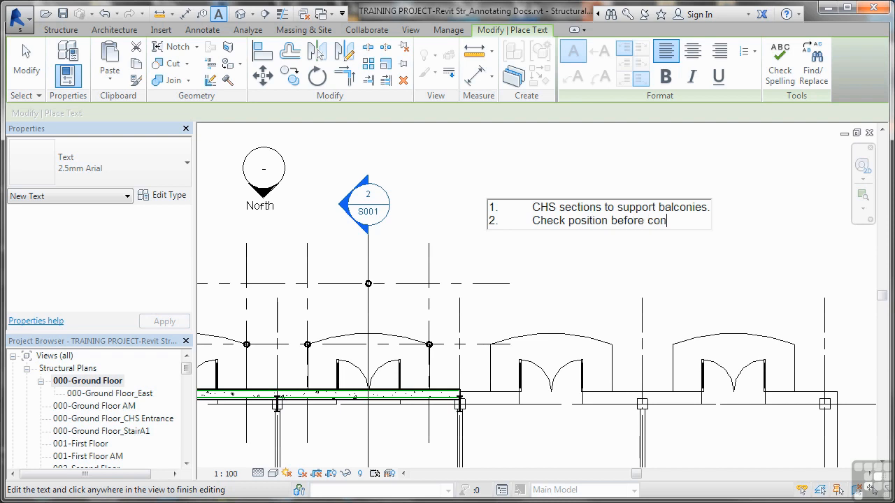
text(struction.)
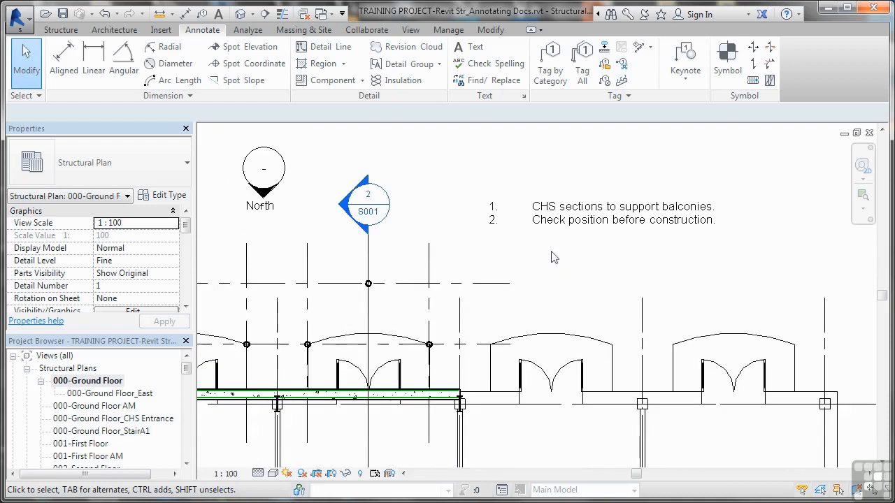
mouse_move(570, 256)
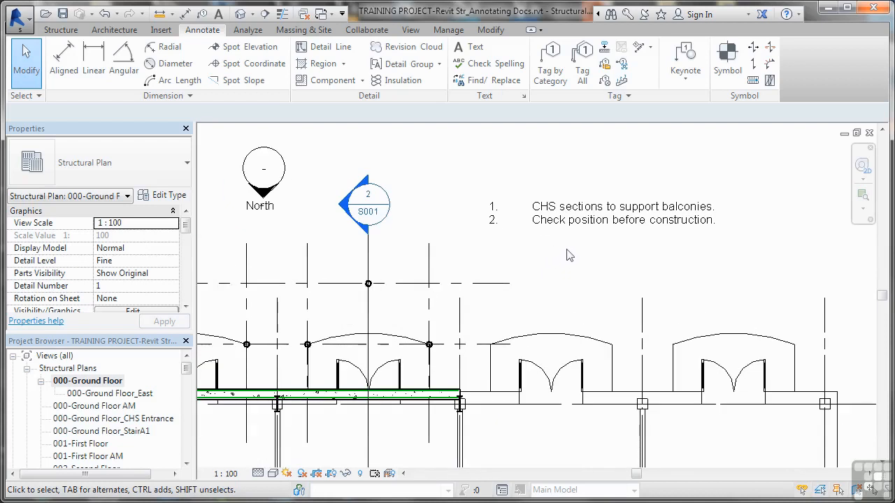
- Add a leader to the note ending on the grid intersection below S001
click(623, 214)
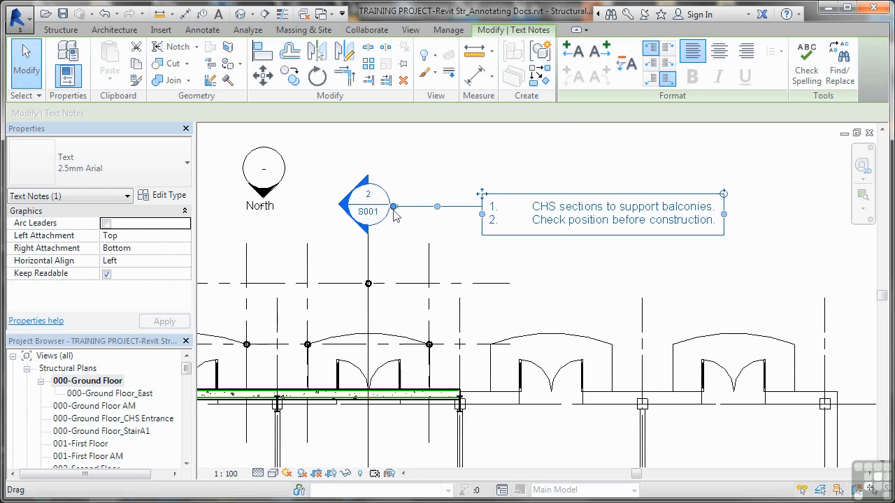
drag(395, 207, 398, 245)
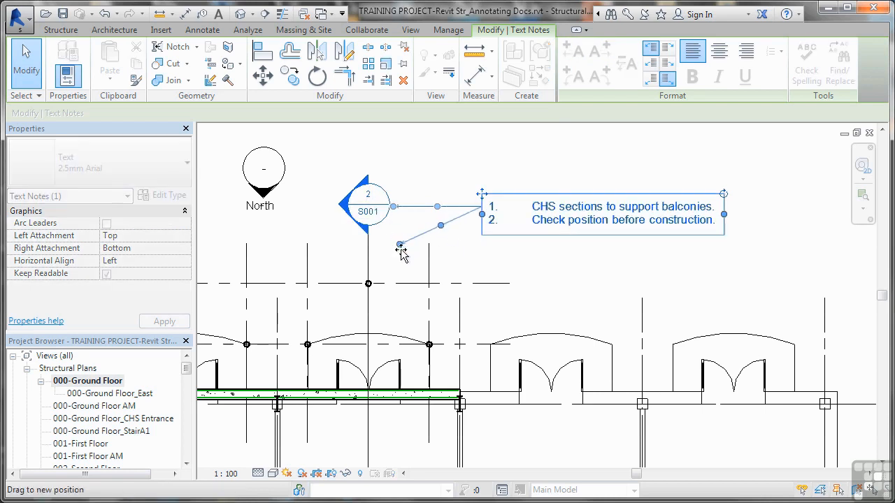
drag(399, 246, 380, 275)
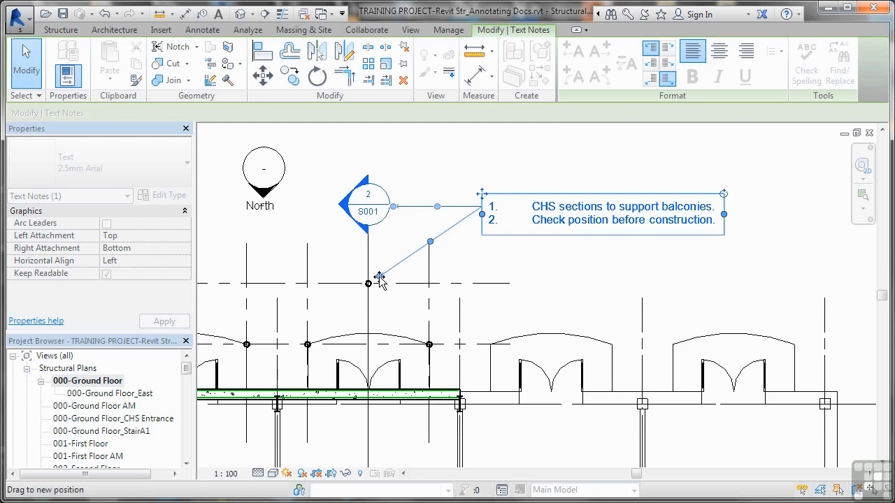
click(500, 284)
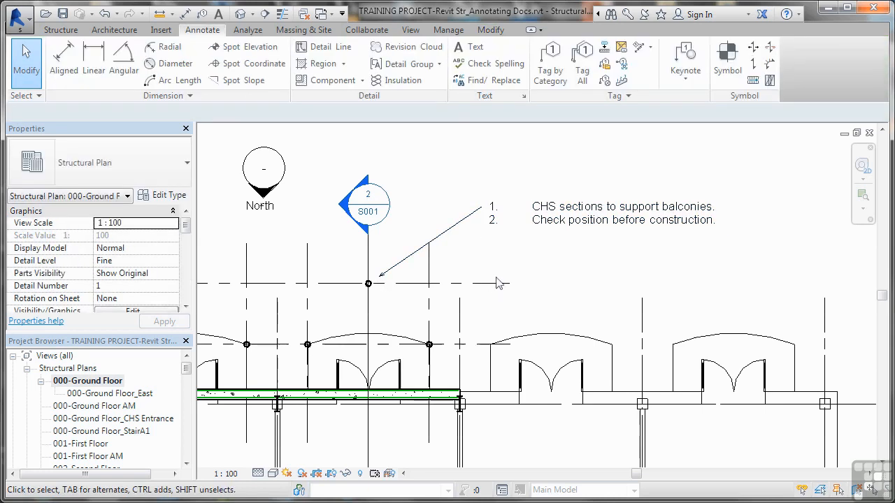
- Move the leader's elbow level with the note's first line
click(623, 213)
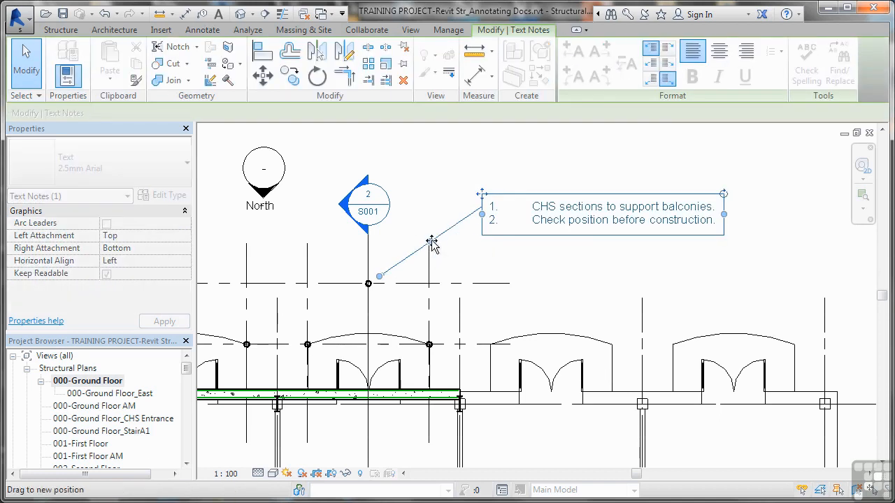
drag(430, 244, 431, 208)
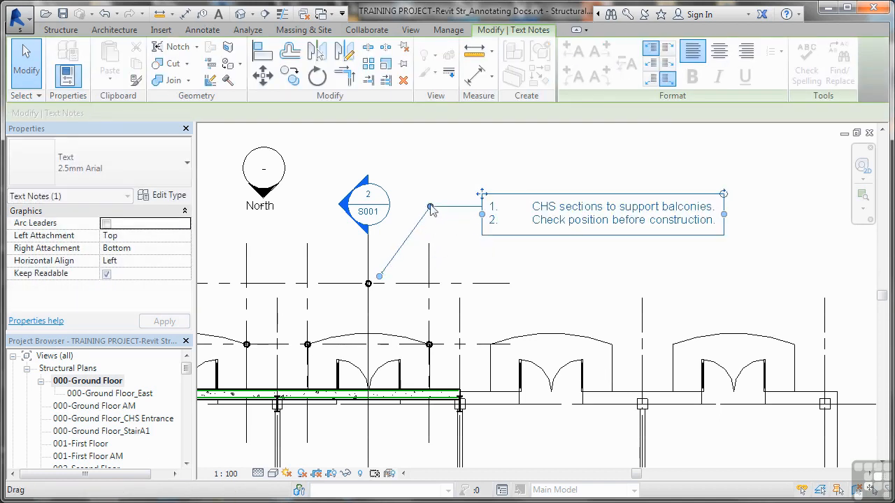
click(594, 292)
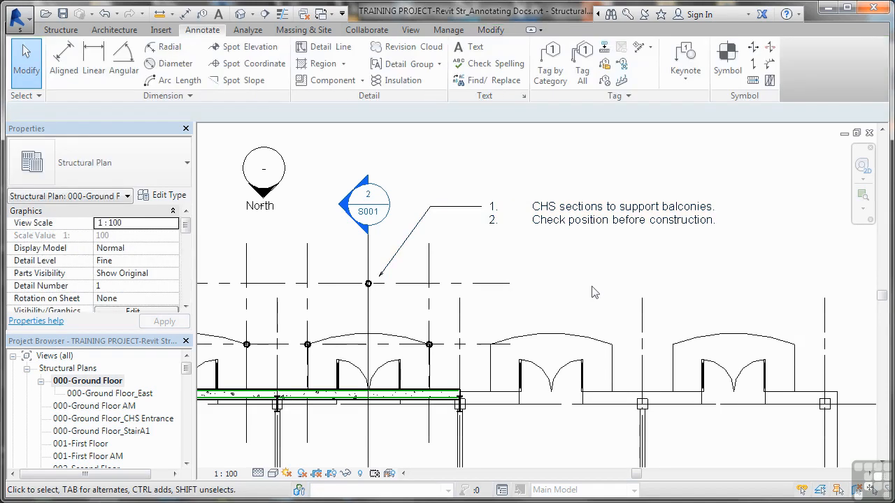
click(623, 213)
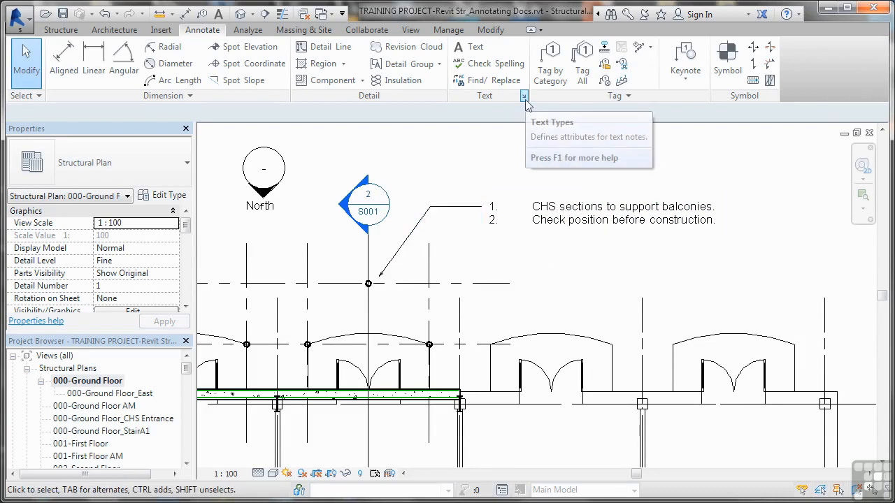
click(524, 96)
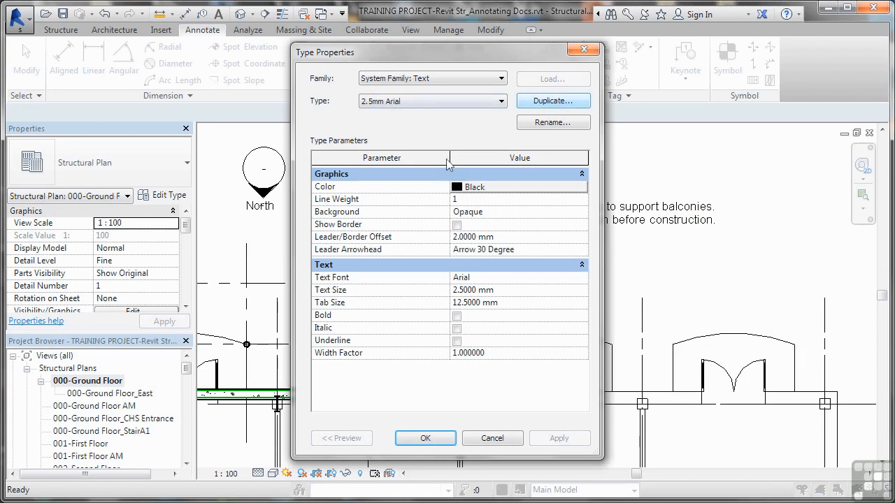
mouse_move(413, 250)
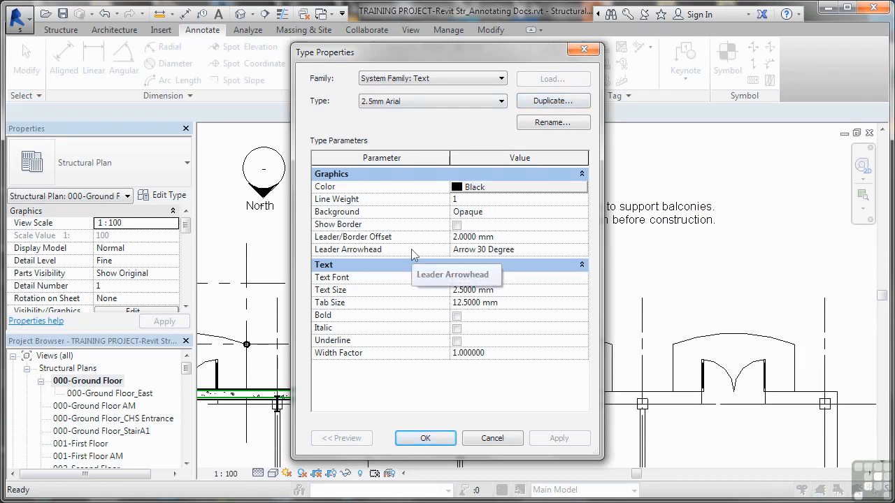
mouse_move(59, 210)
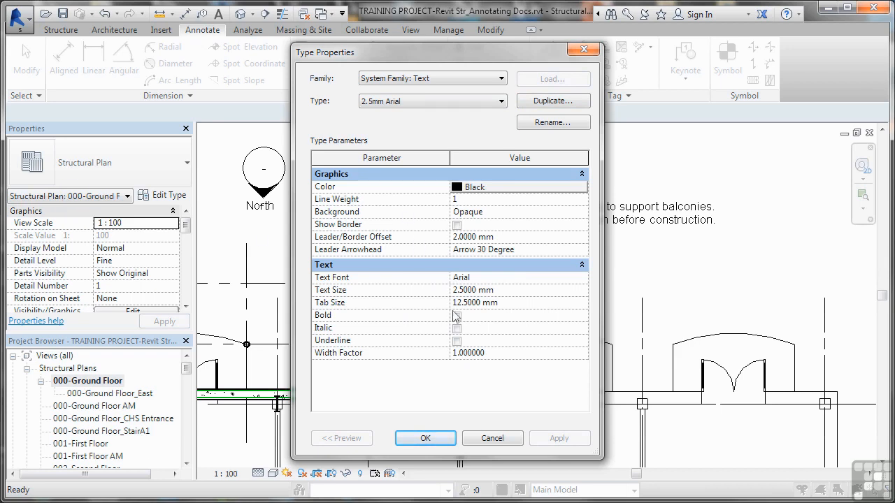
click(426, 438)
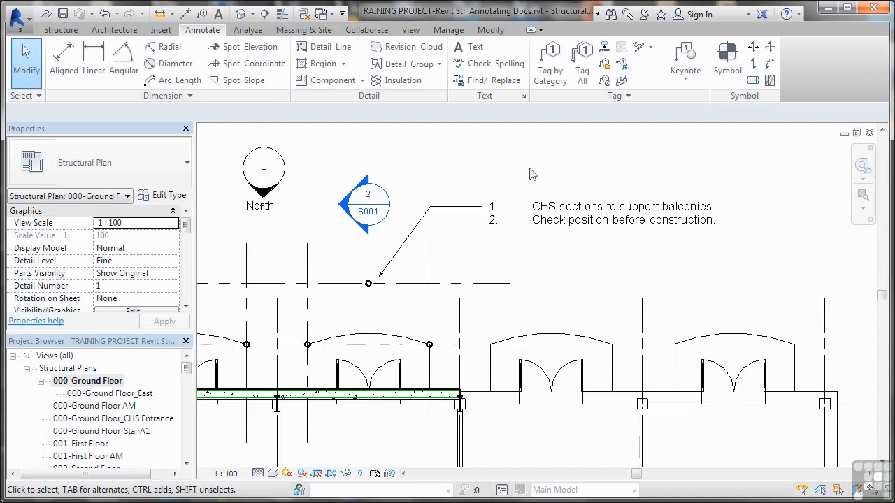
mouse_move(539, 166)
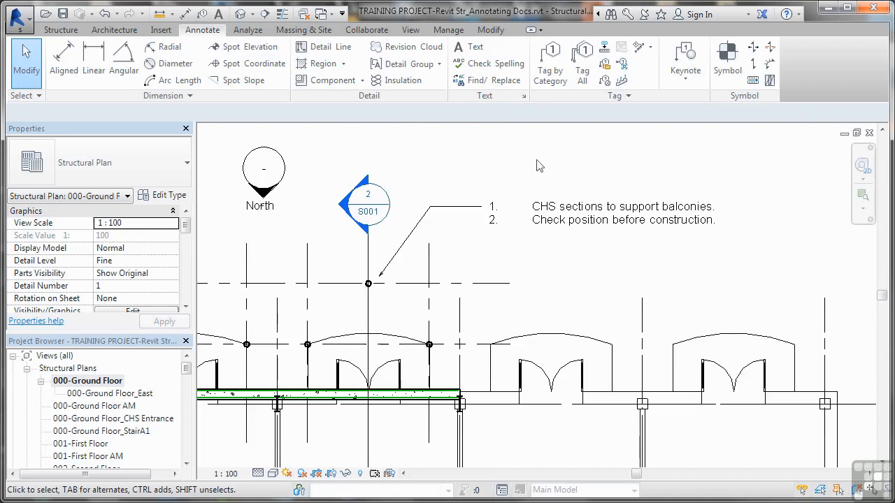